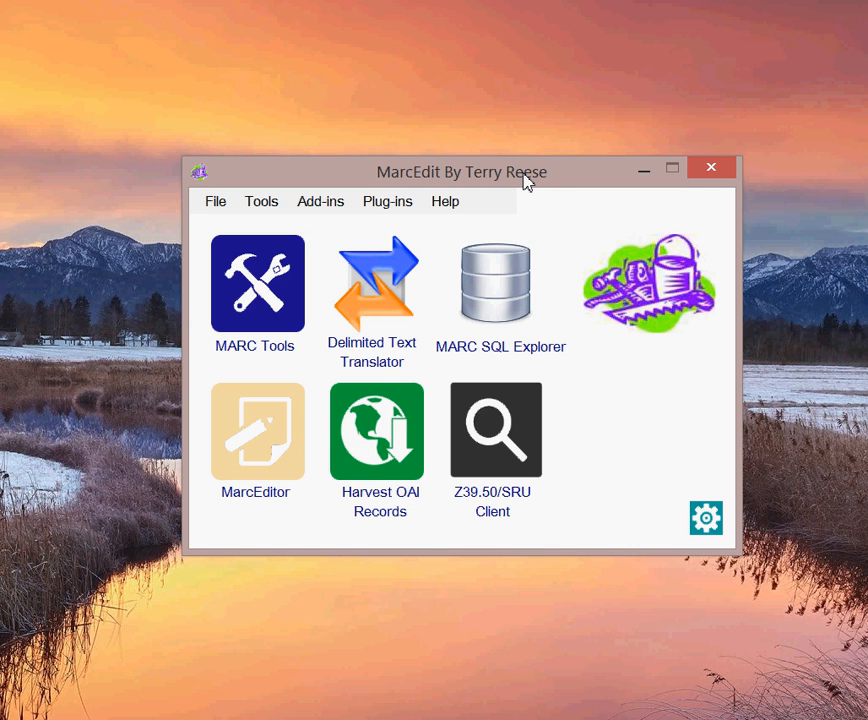
mouse_move(552, 186)
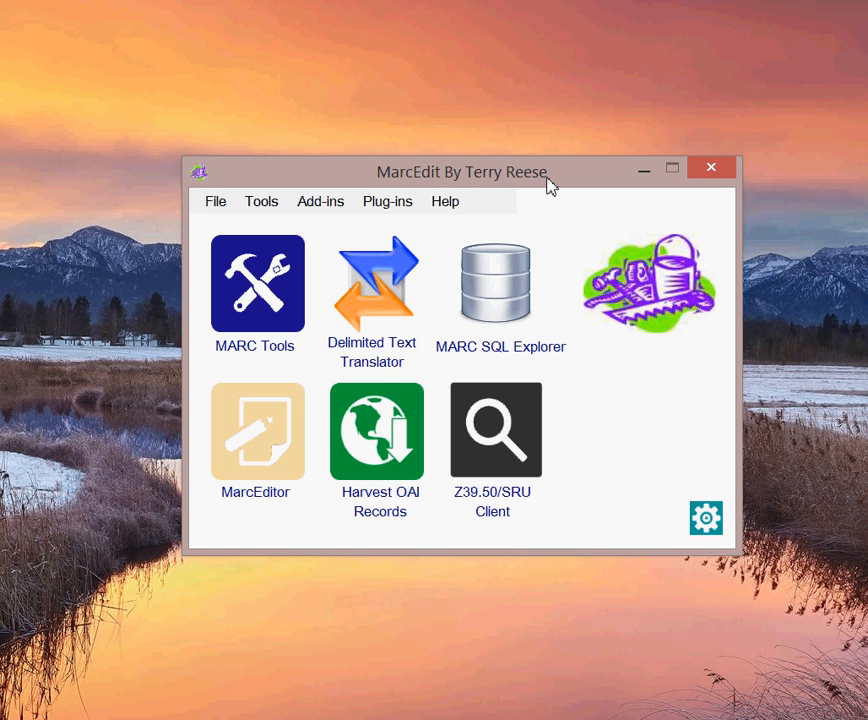
mouse_move(632, 496)
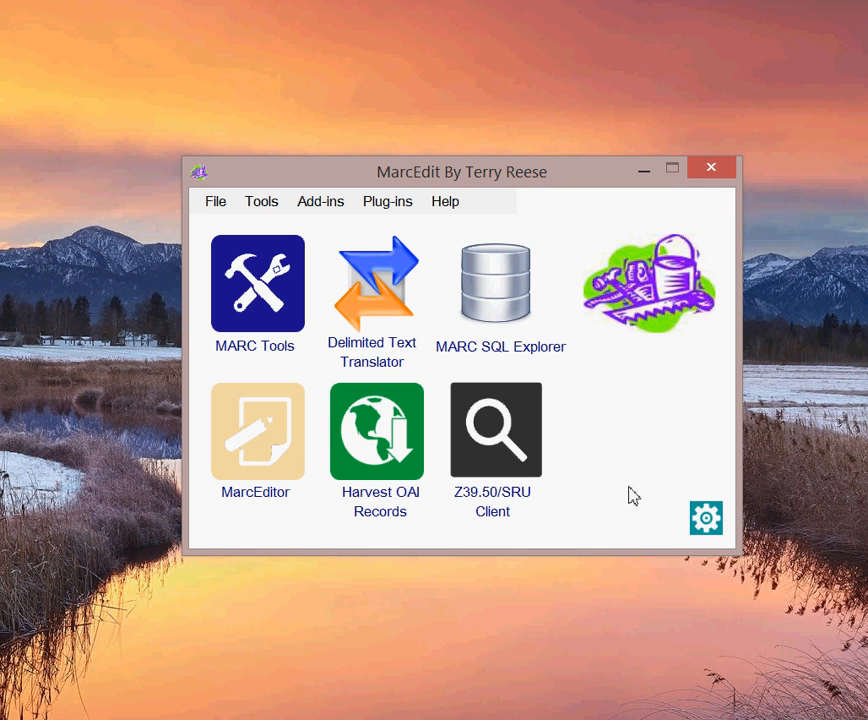
mouse_move(706, 518)
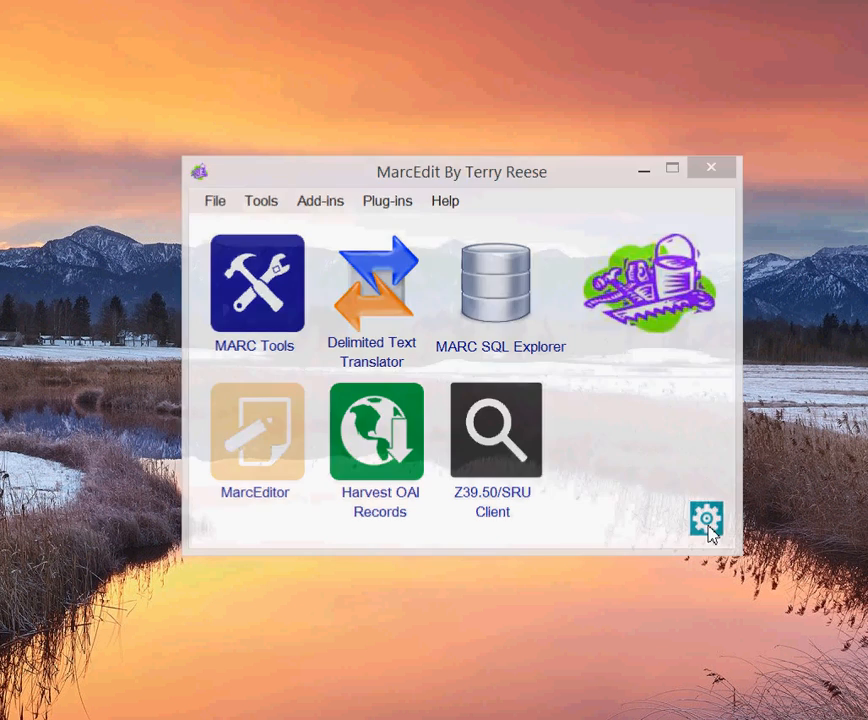
Reach the OCLC API Settings in Preferences and run Validate Keys on the entered keys.
left_click(708, 520)
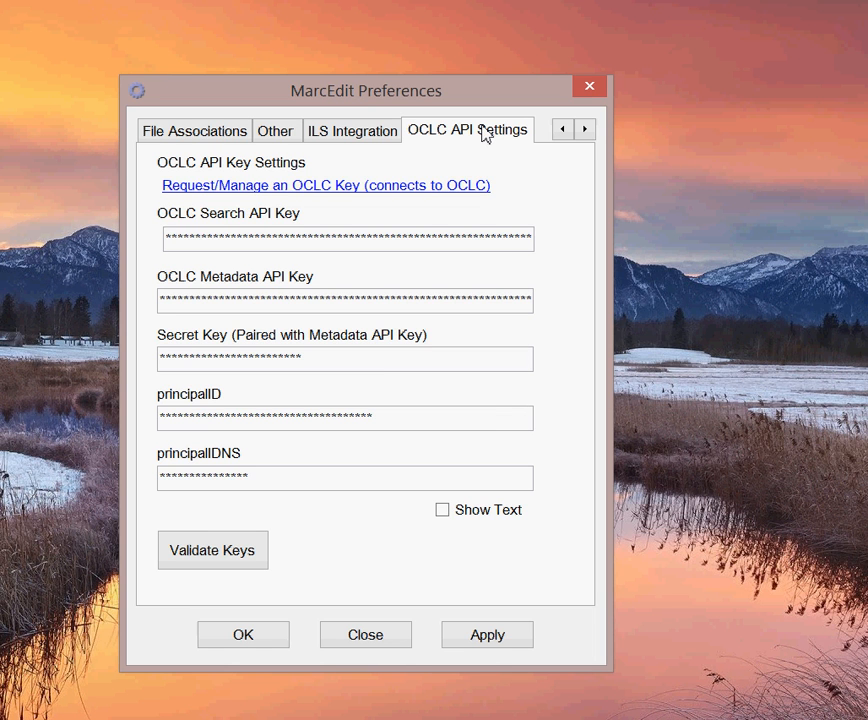
mouse_move(576, 200)
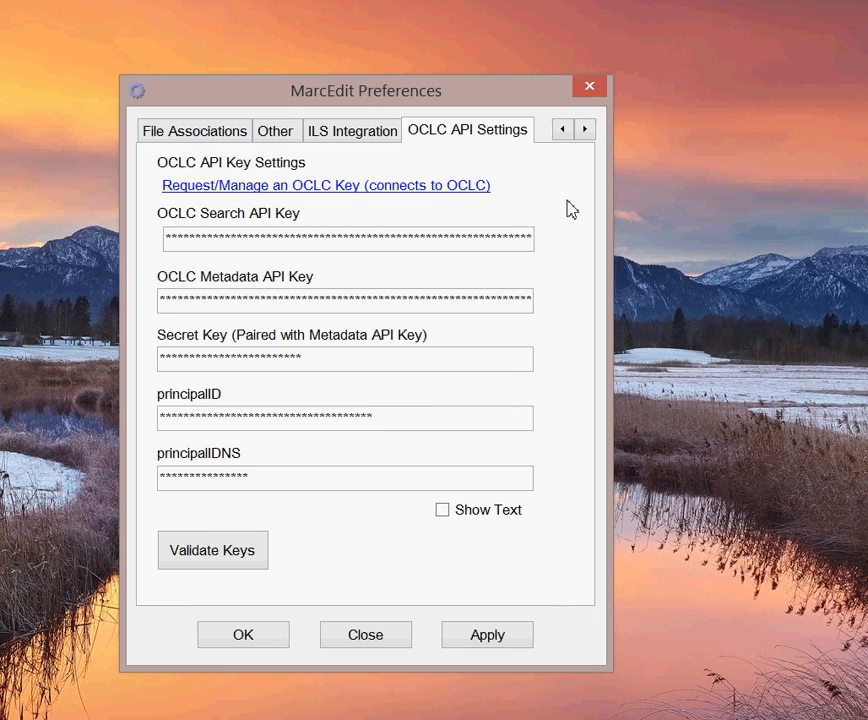
mouse_move(456, 196)
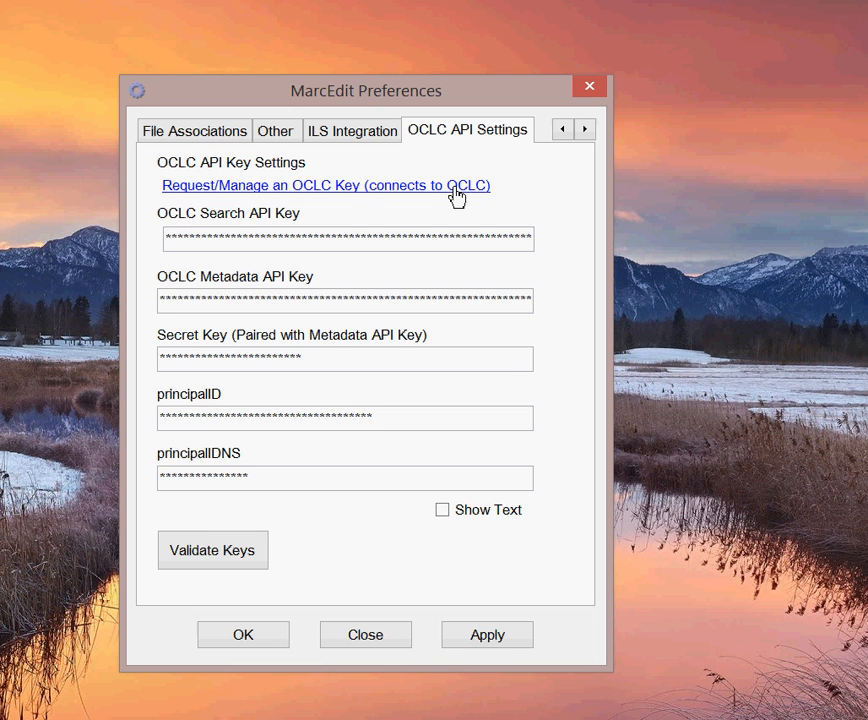
mouse_move(532, 210)
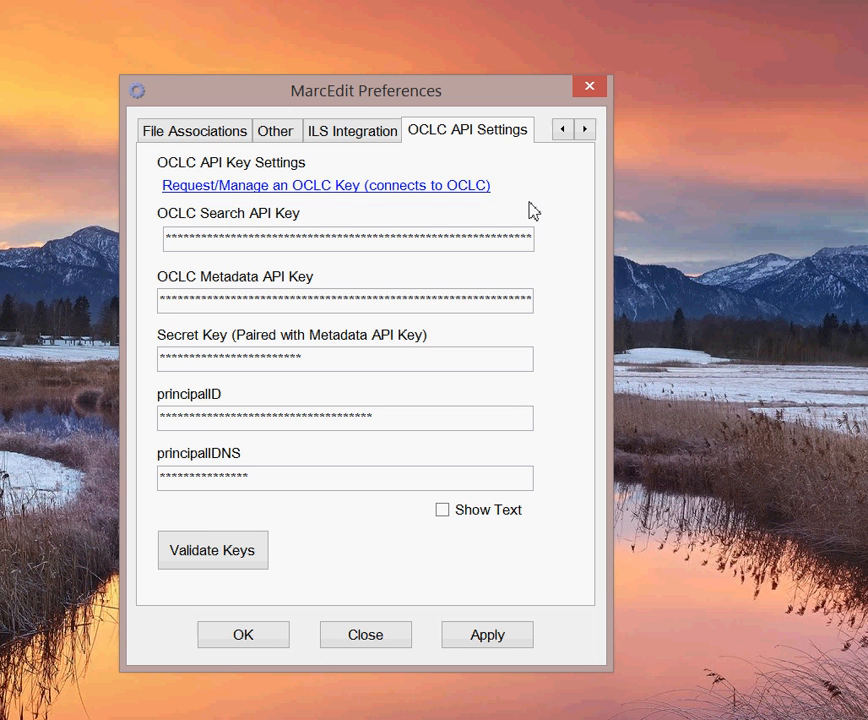
mouse_move(536, 280)
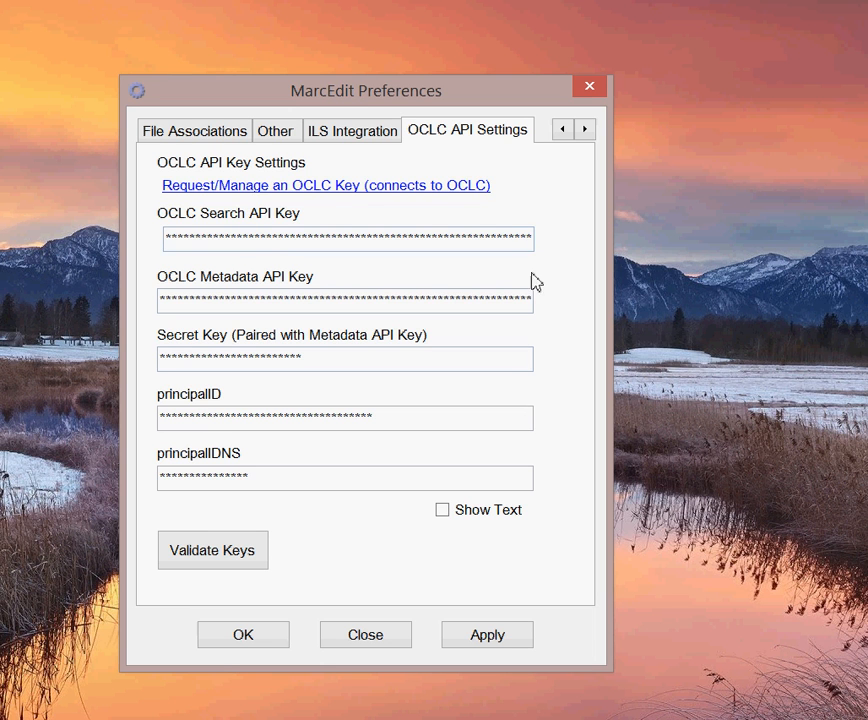
mouse_move(440, 618)
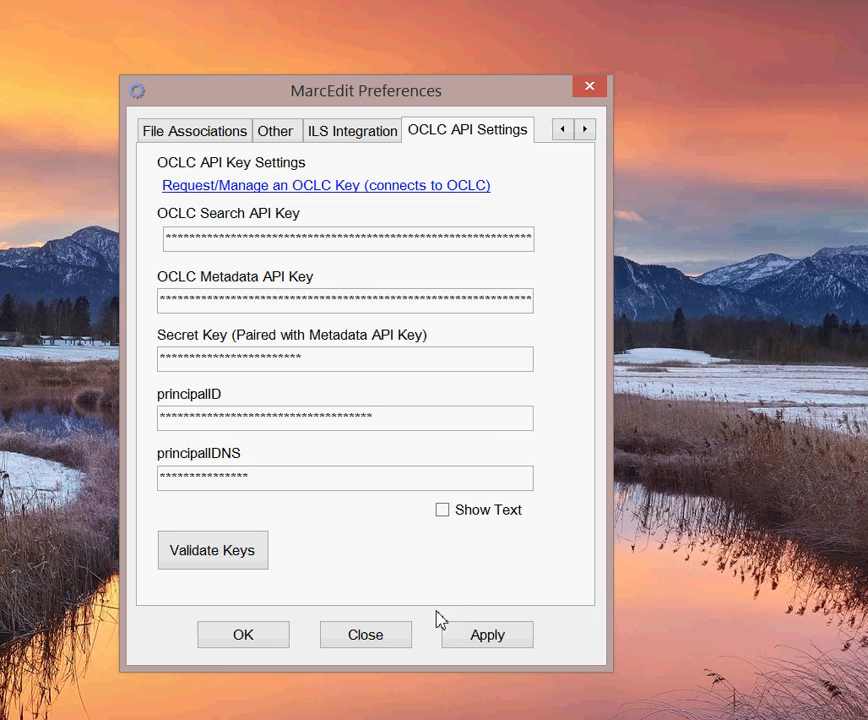
mouse_move(450, 588)
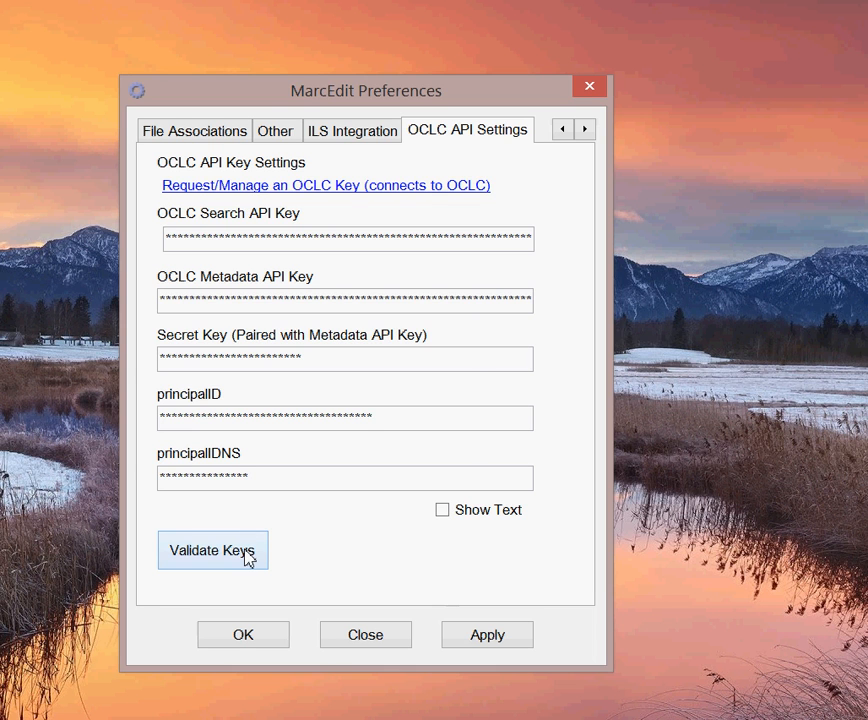
left_click(212, 550)
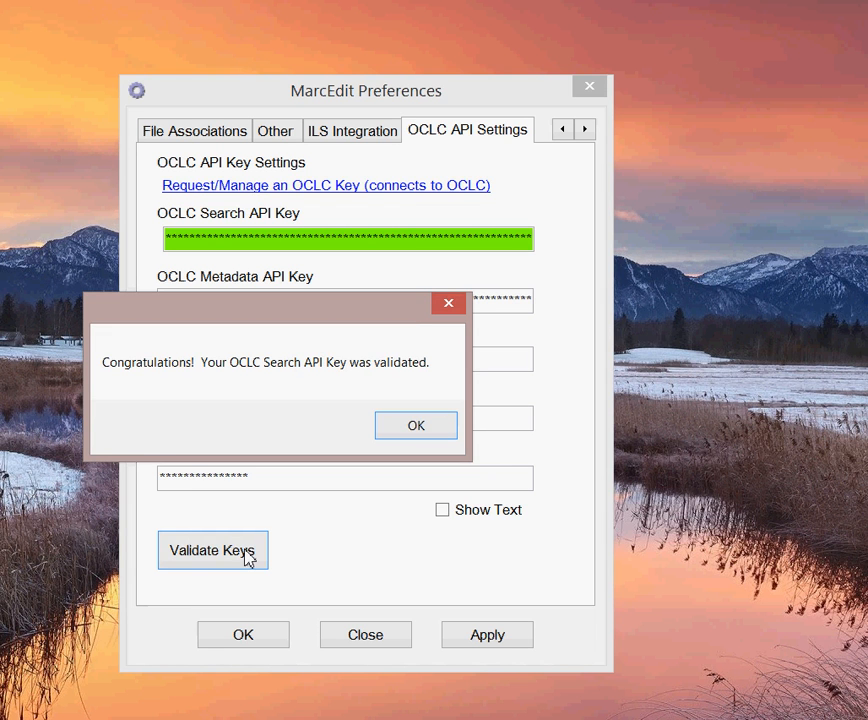
mouse_move(212, 258)
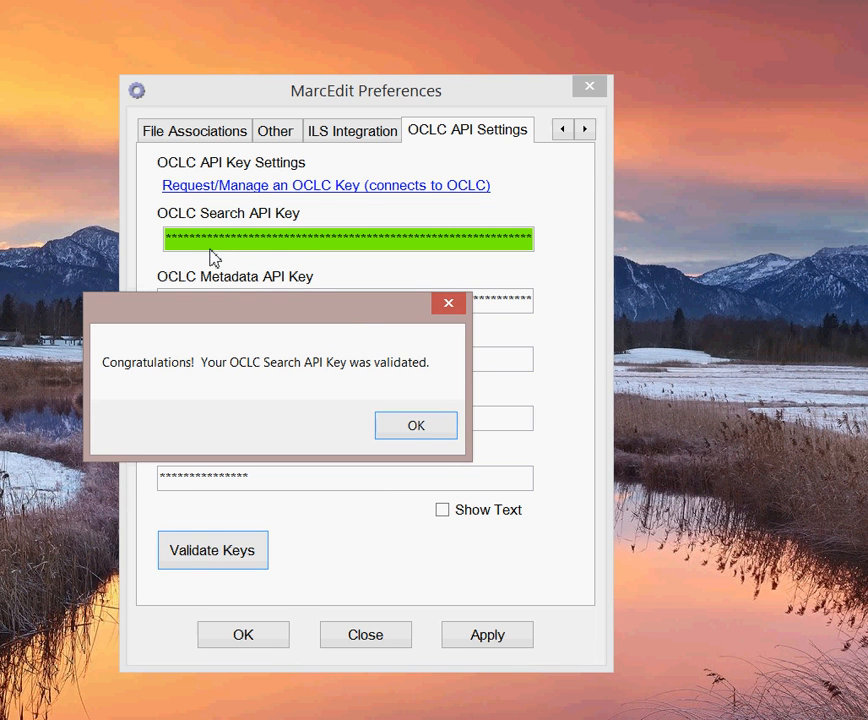
mouse_move(416, 424)
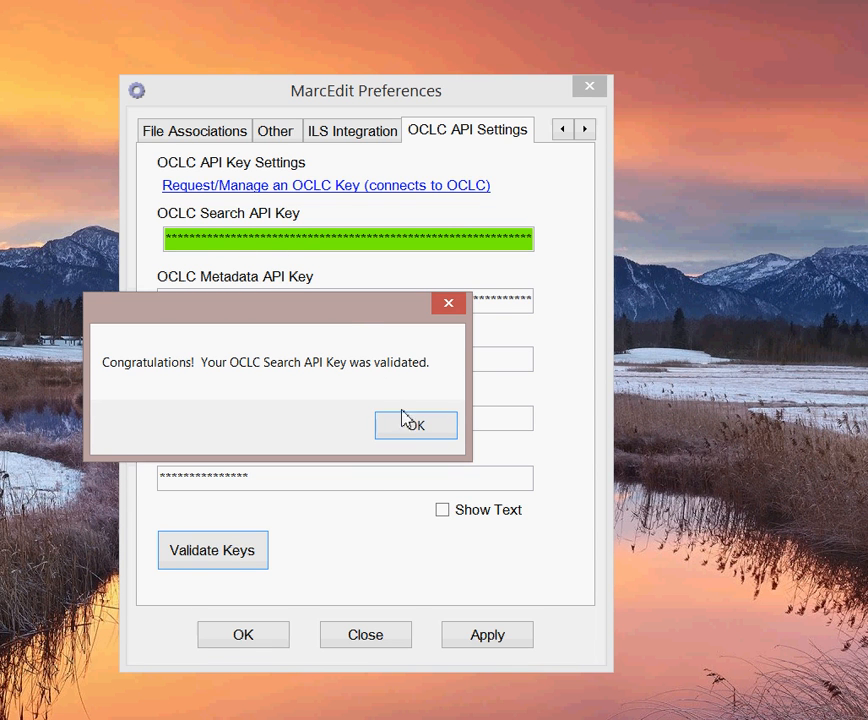
Acknowledge the search key success and supply institution code OCPSB.
left_click(414, 424)
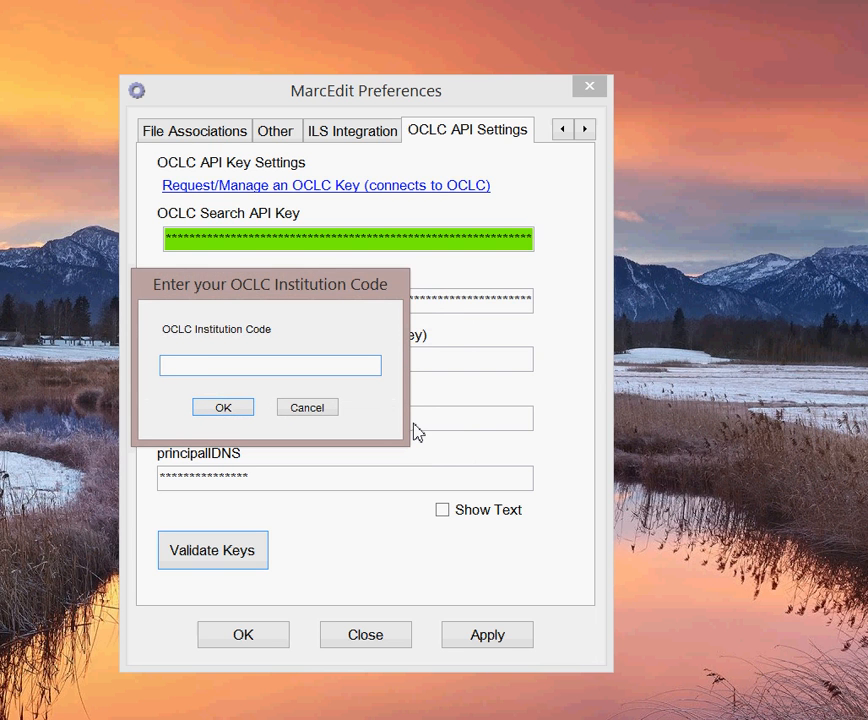
left_click(268, 364)
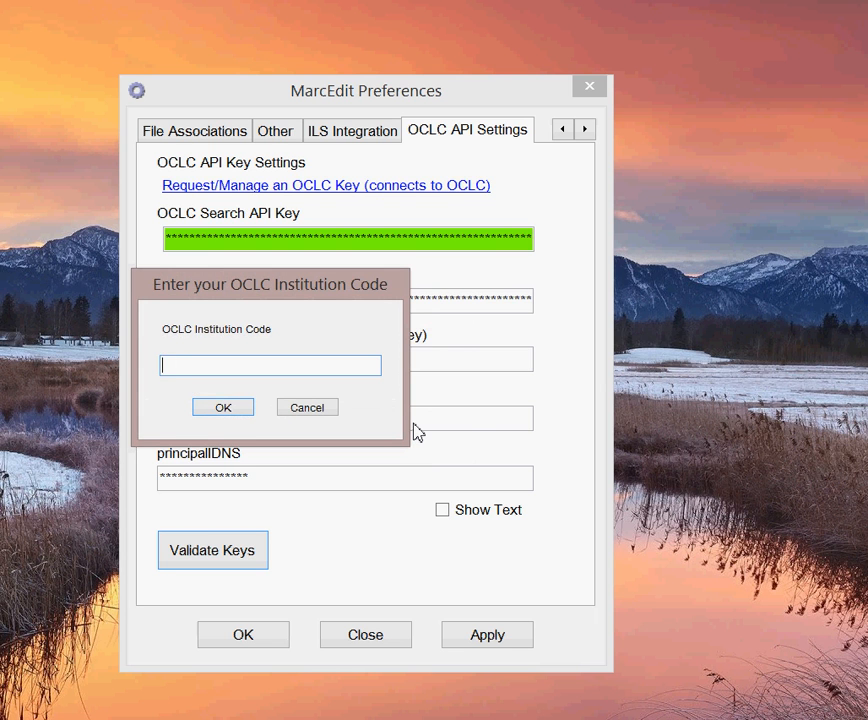
type("OCPSB")
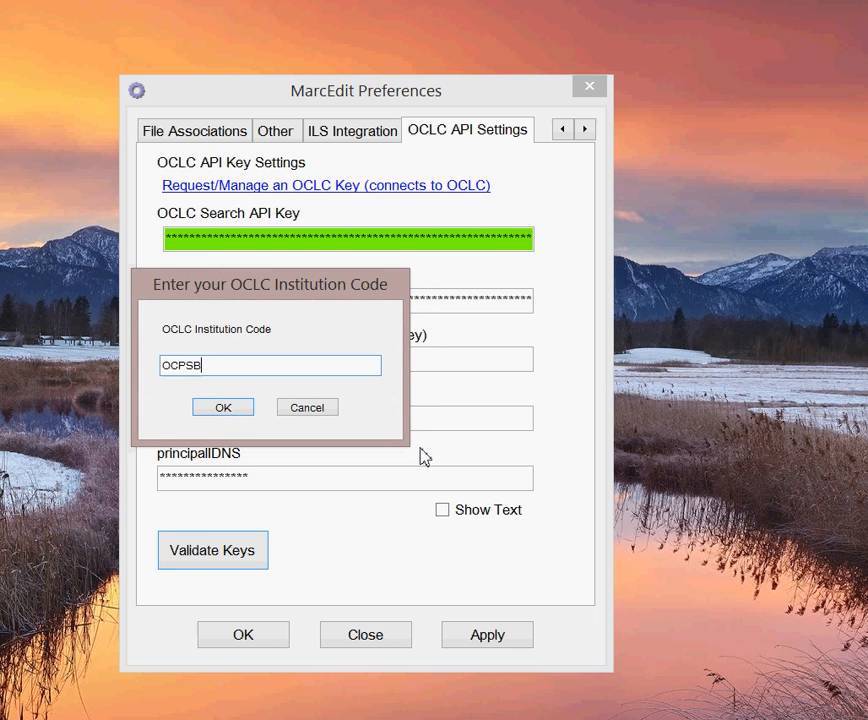
left_click(222, 408)
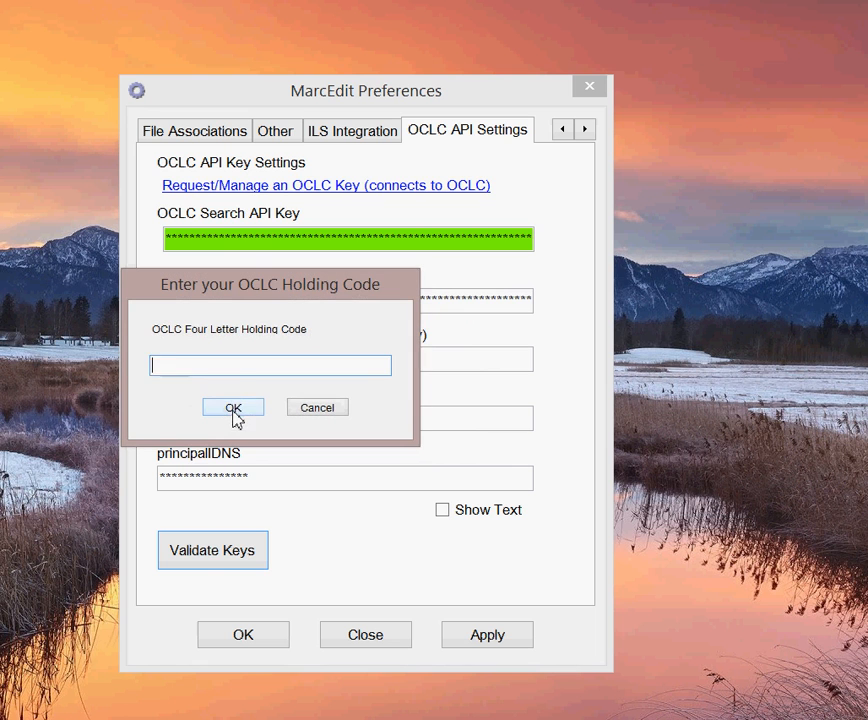
Supply holding code MAIN and acknowledge the Metadata API Key validation, turning all key fields green.
type("MA")
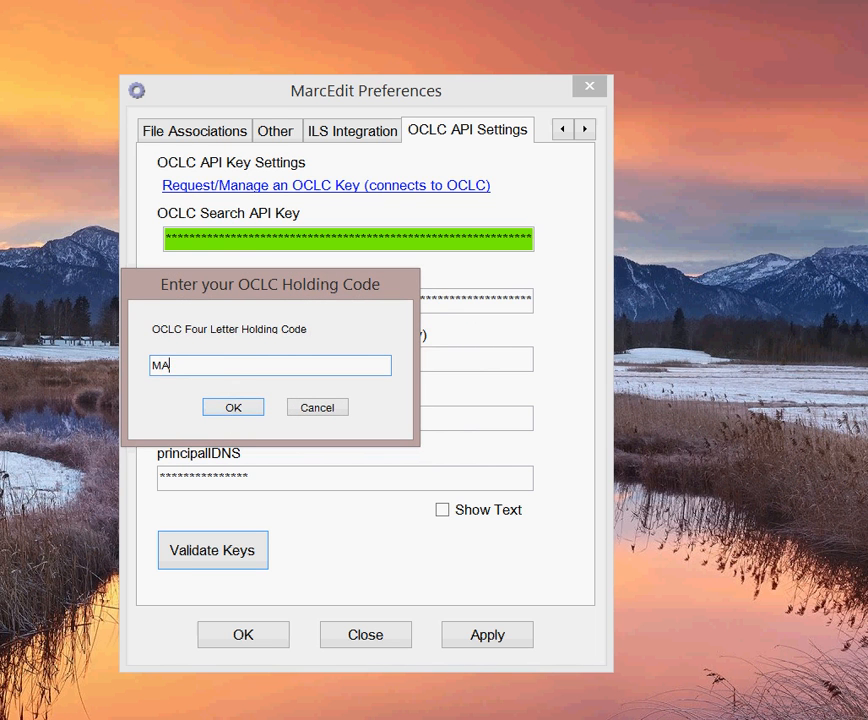
type("IN")
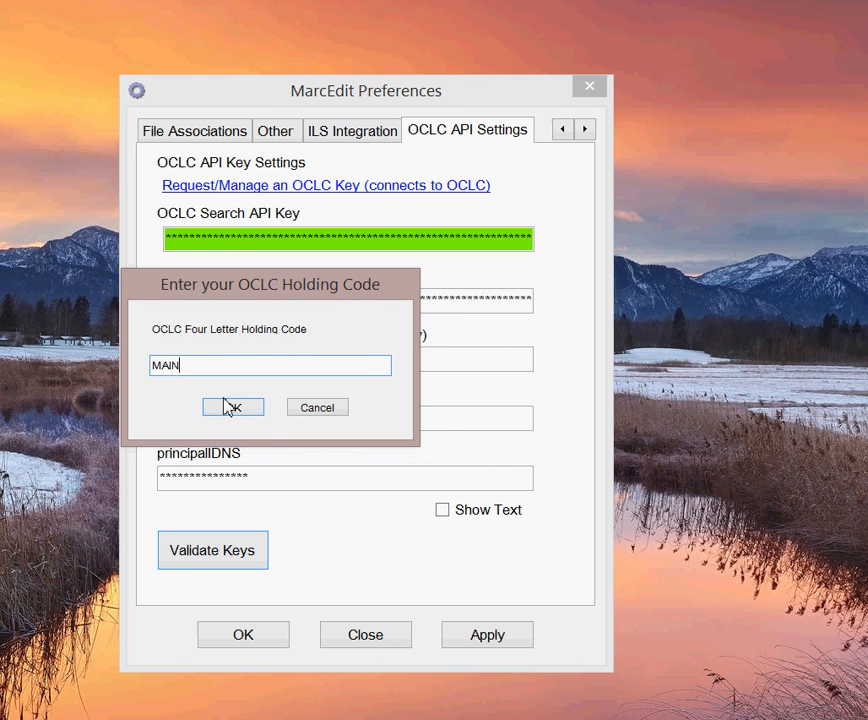
left_click(232, 408)
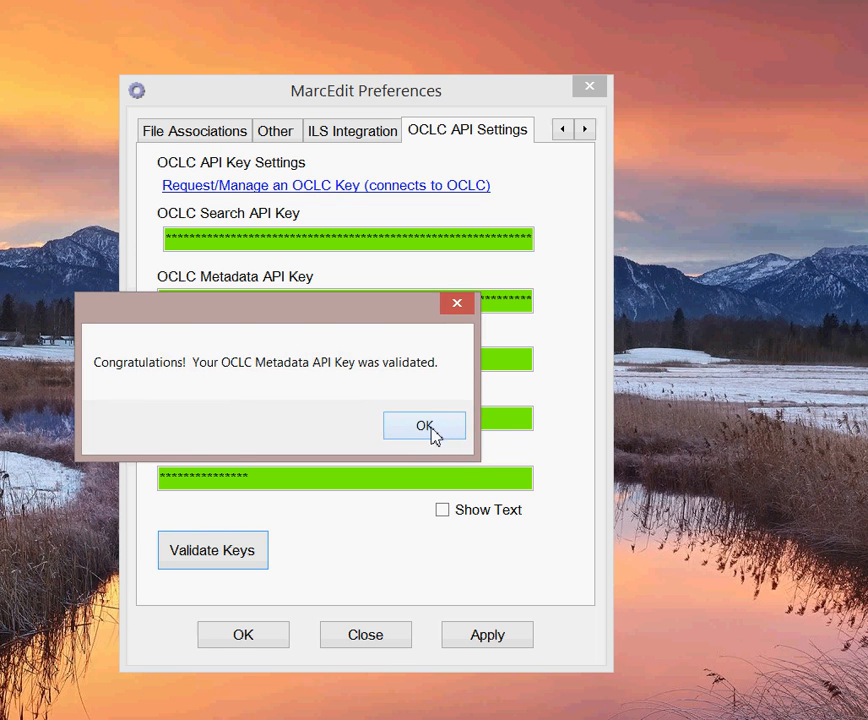
left_click(424, 426)
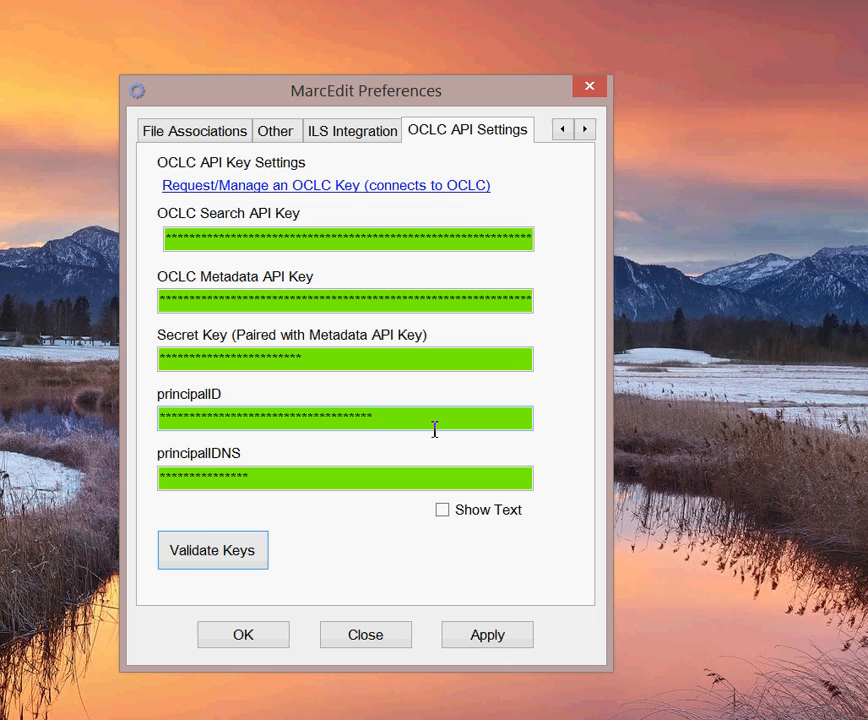
mouse_move(182, 312)
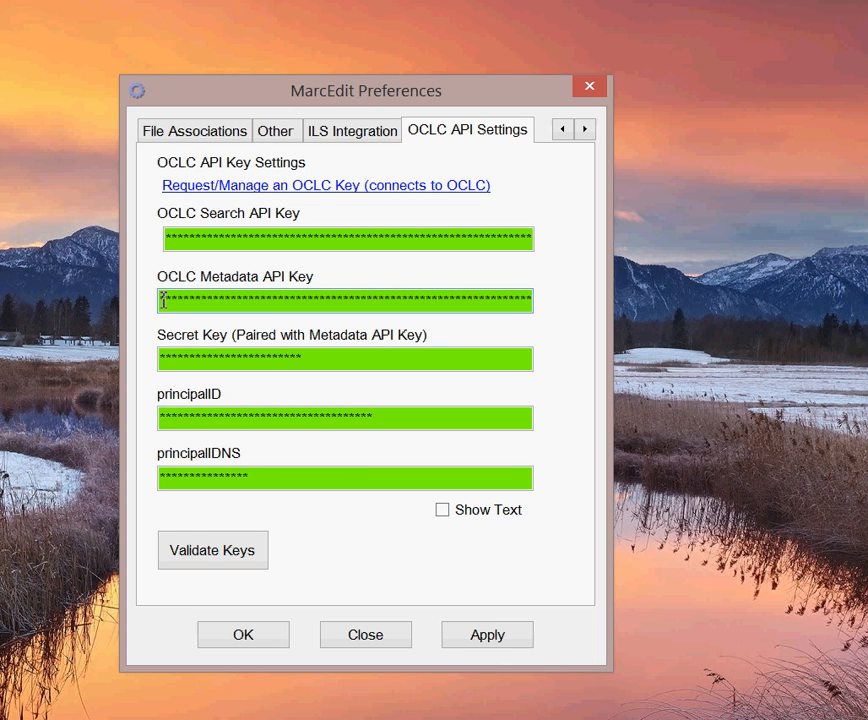
Rerun Validate Keys and acknowledge the search key success message.
left_click(346, 358)
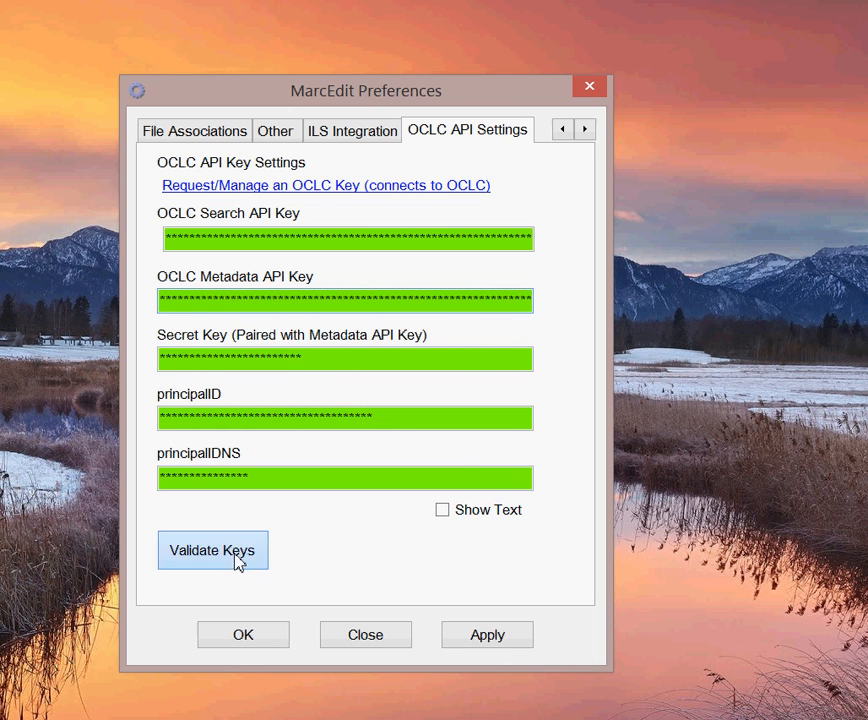
left_click(212, 550)
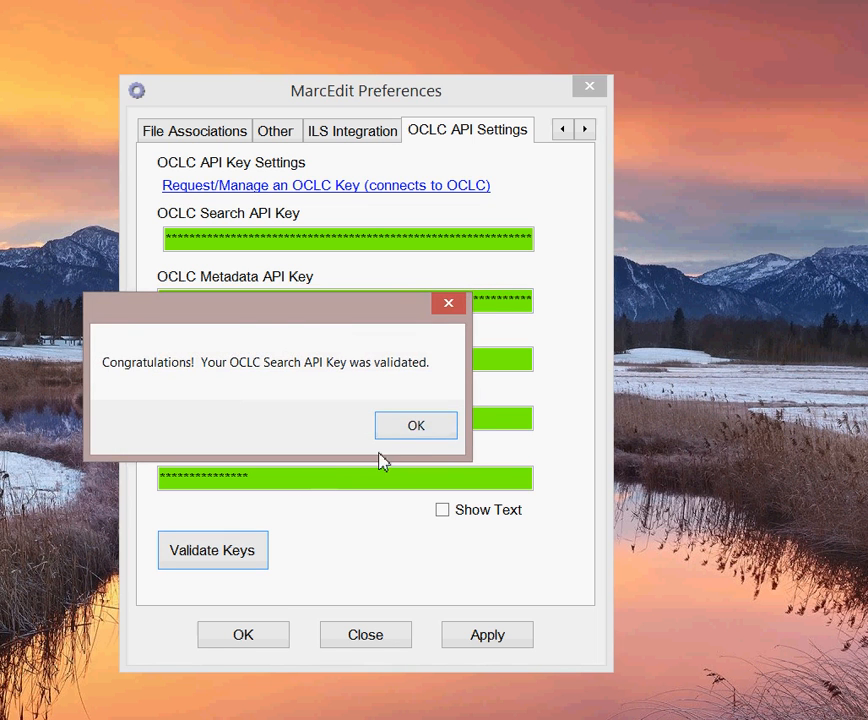
left_click(416, 424)
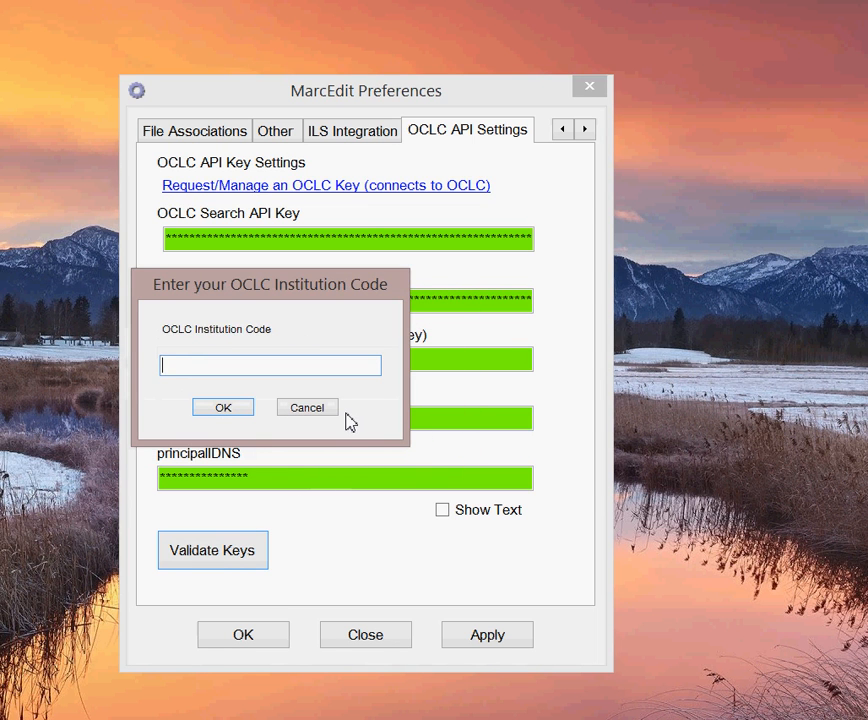
Supply institution code OCPSB and holding code MAIN again for the metadata key check.
type("OCPSB")
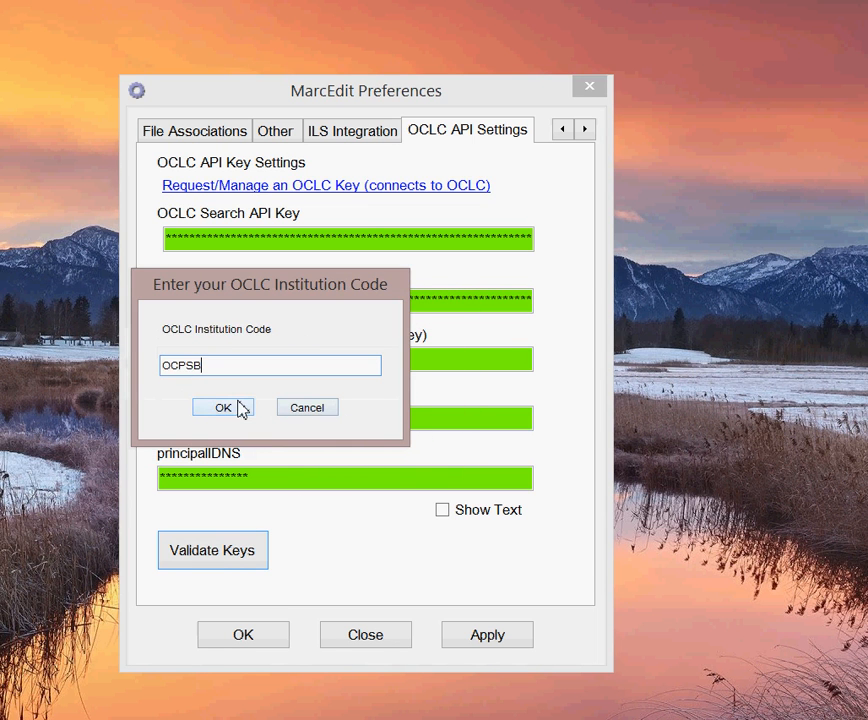
left_click(222, 408)
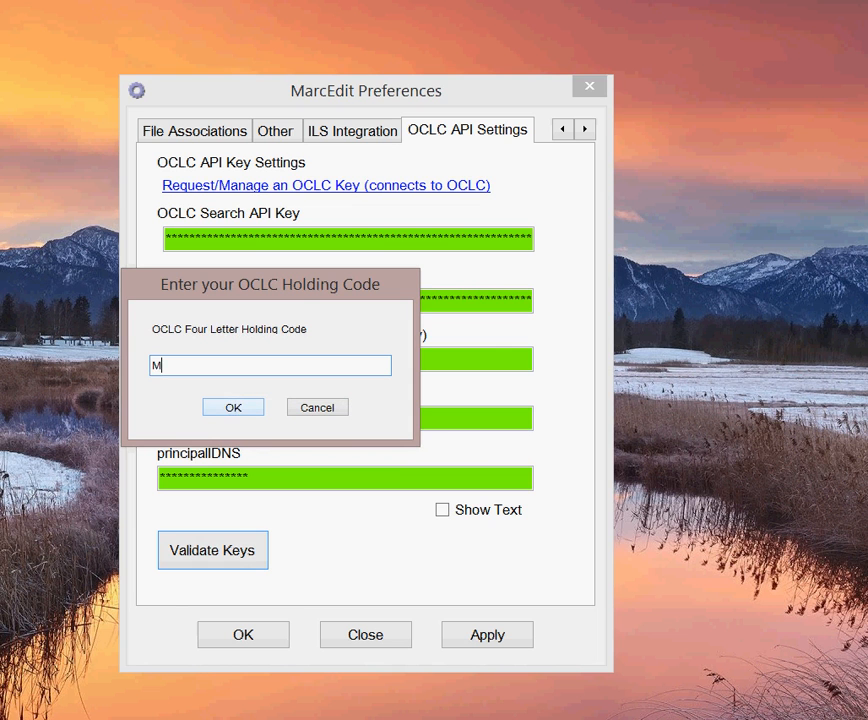
type("AIN")
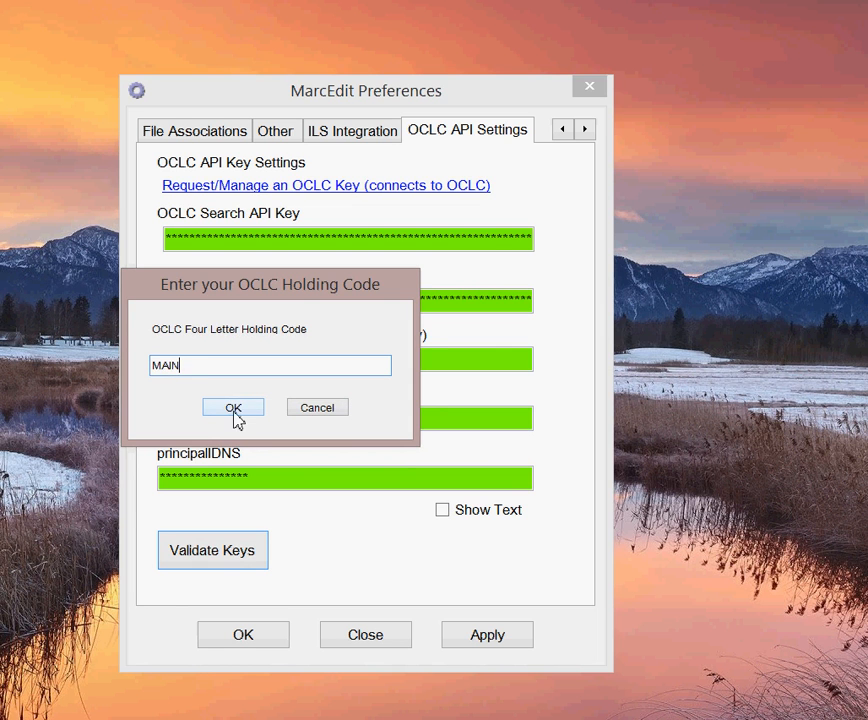
left_click(232, 408)
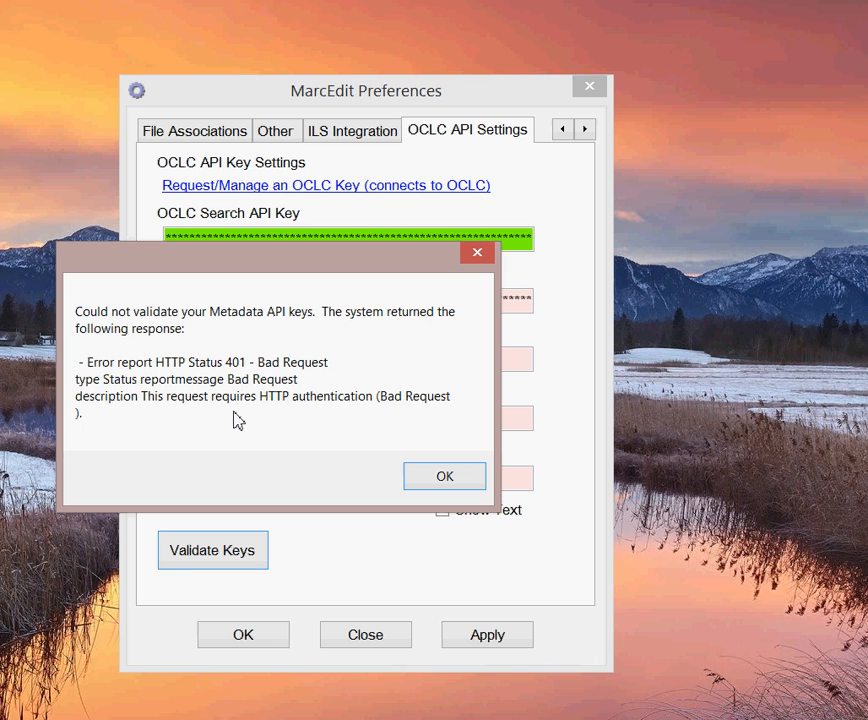
mouse_move(136, 304)
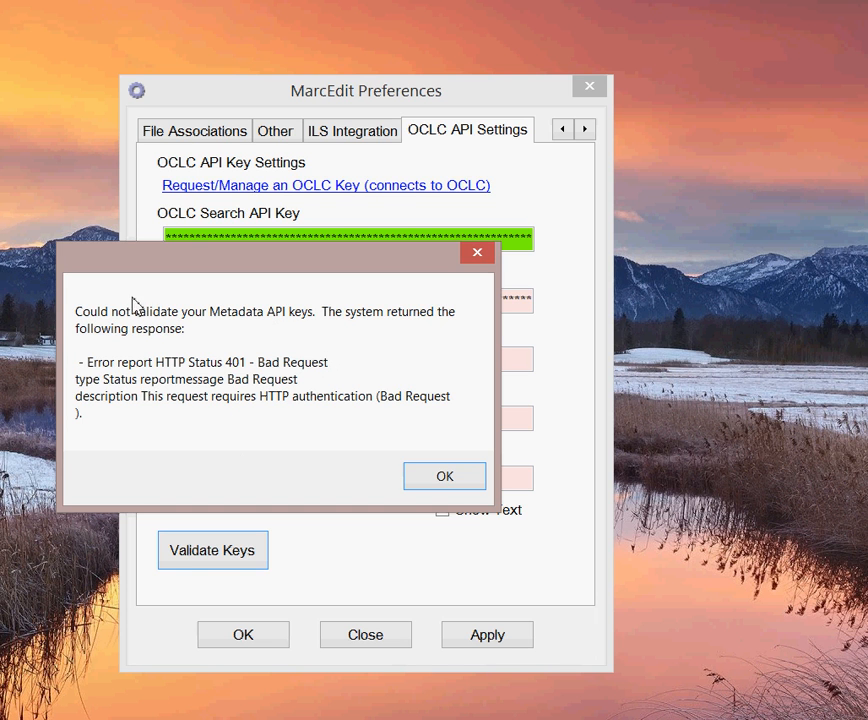
mouse_move(148, 380)
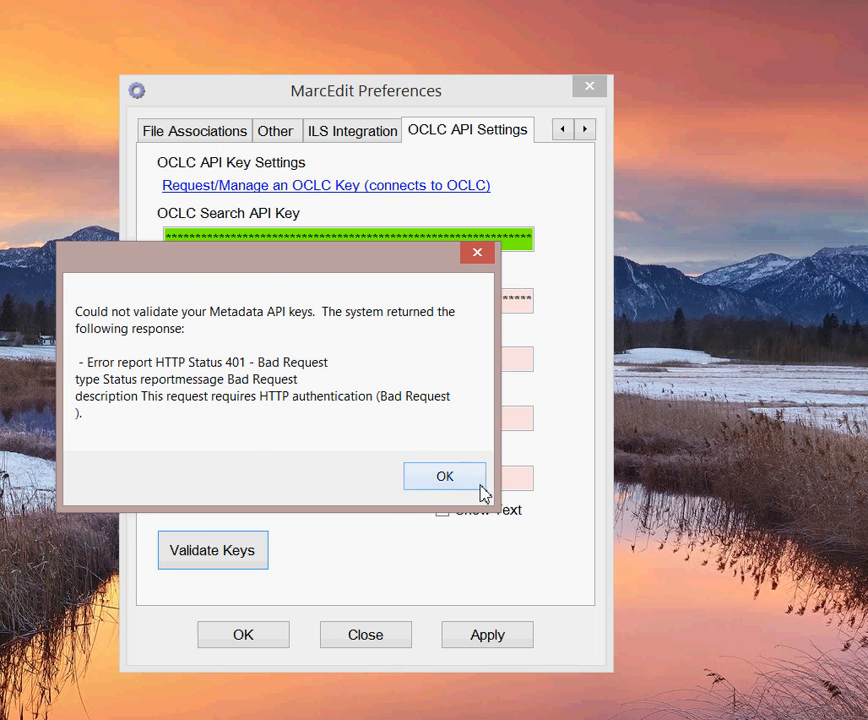
Acknowledge the HTTP 401 Metadata API error and select the red-flagged Metadata API Key field.
left_click(444, 476)
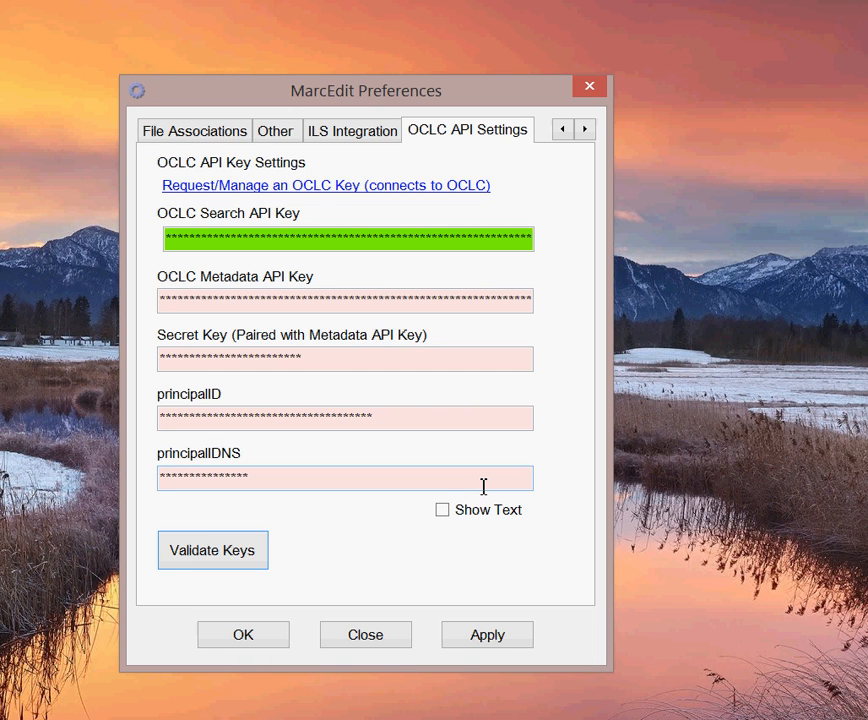
mouse_move(190, 328)
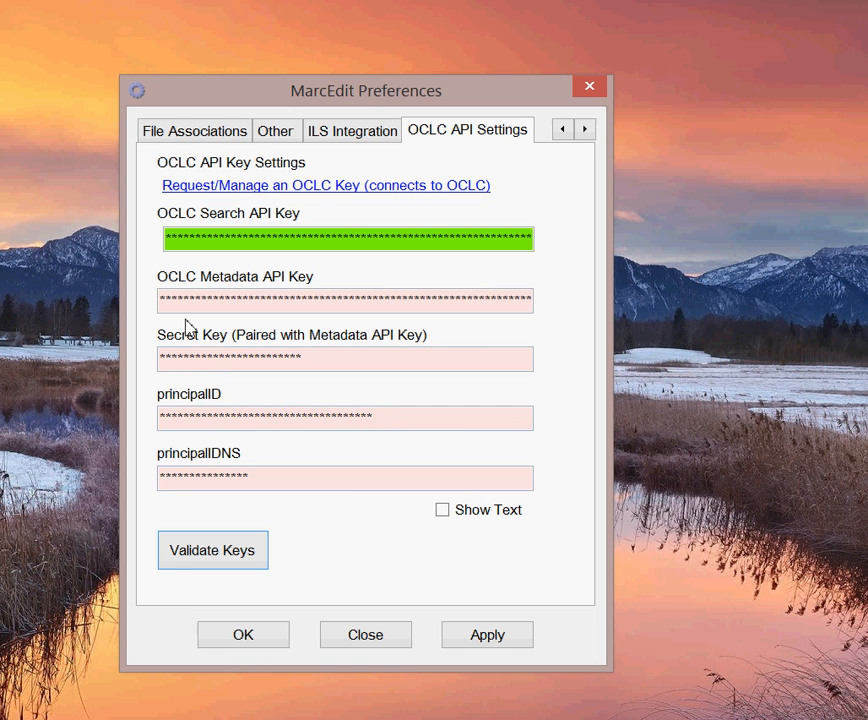
left_click(344, 300)
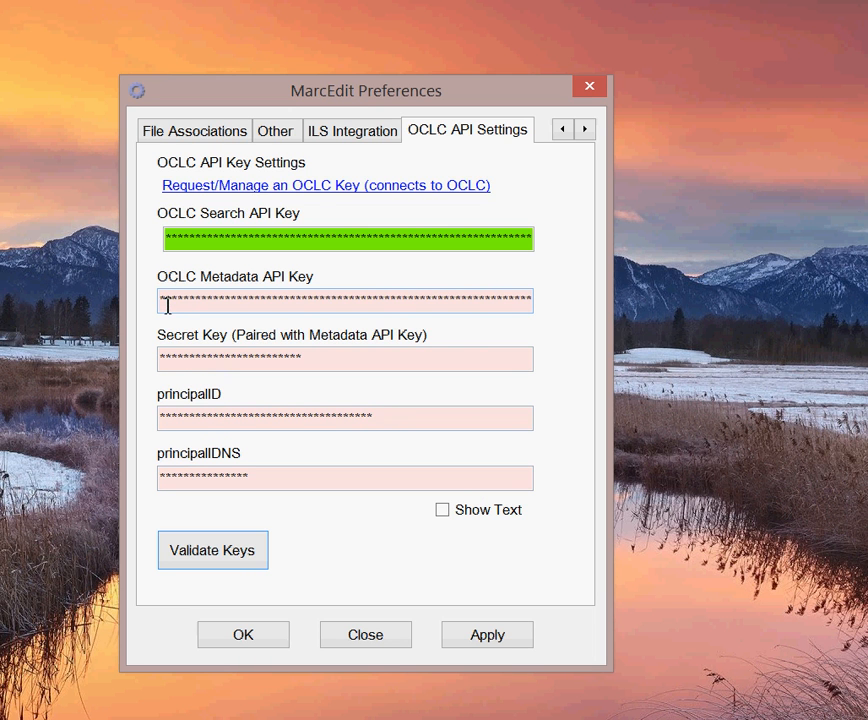